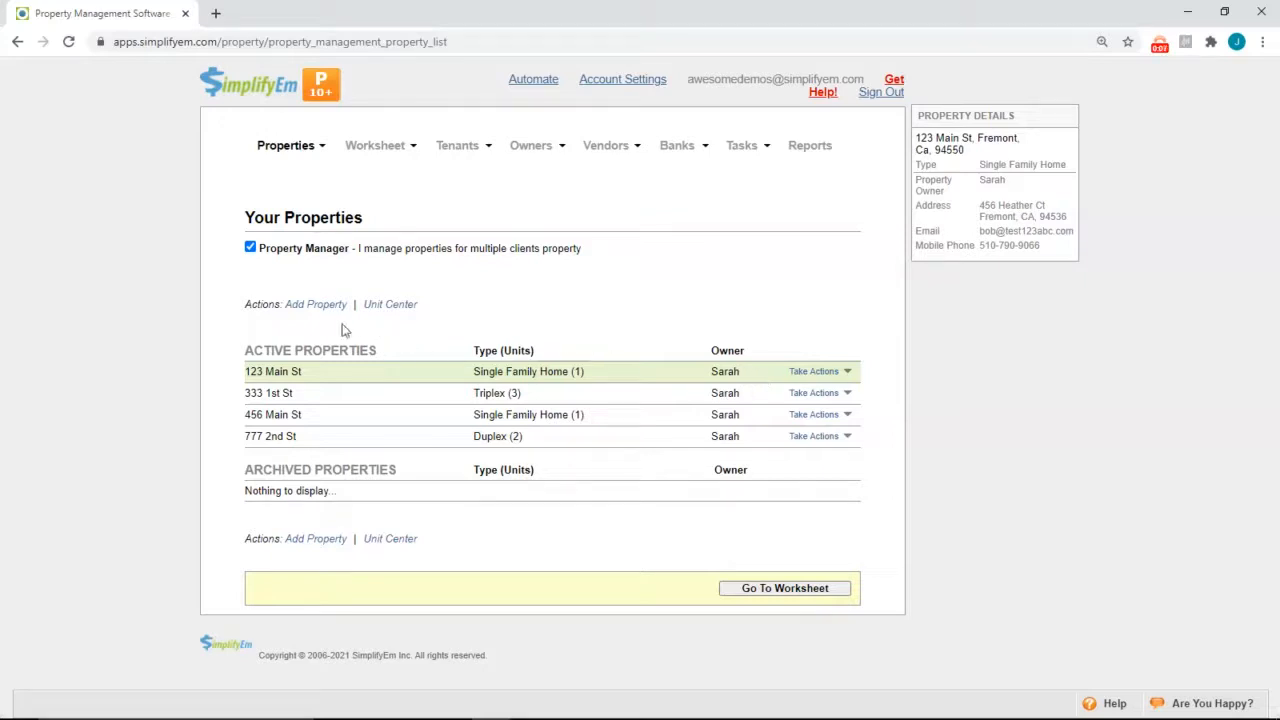
{"action": "mouse_move", "coordinate": [636, 384]}
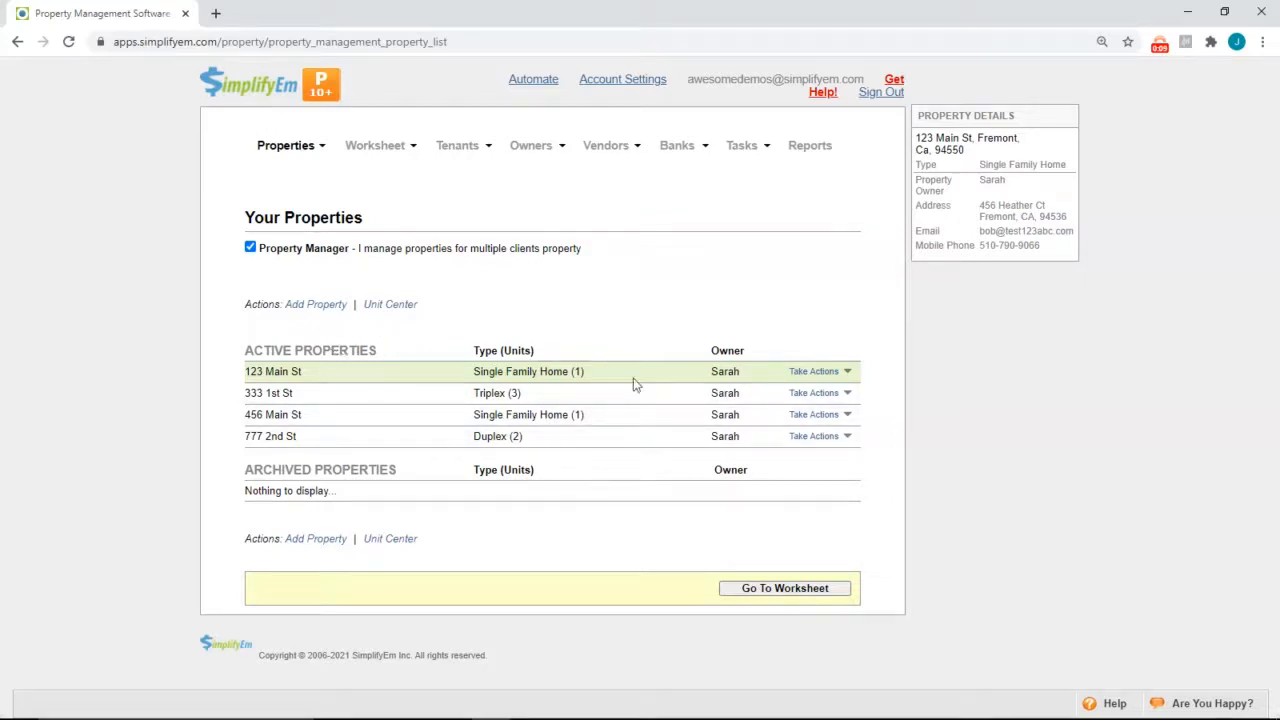
{"action": "mouse_move", "coordinate": [824, 214]}
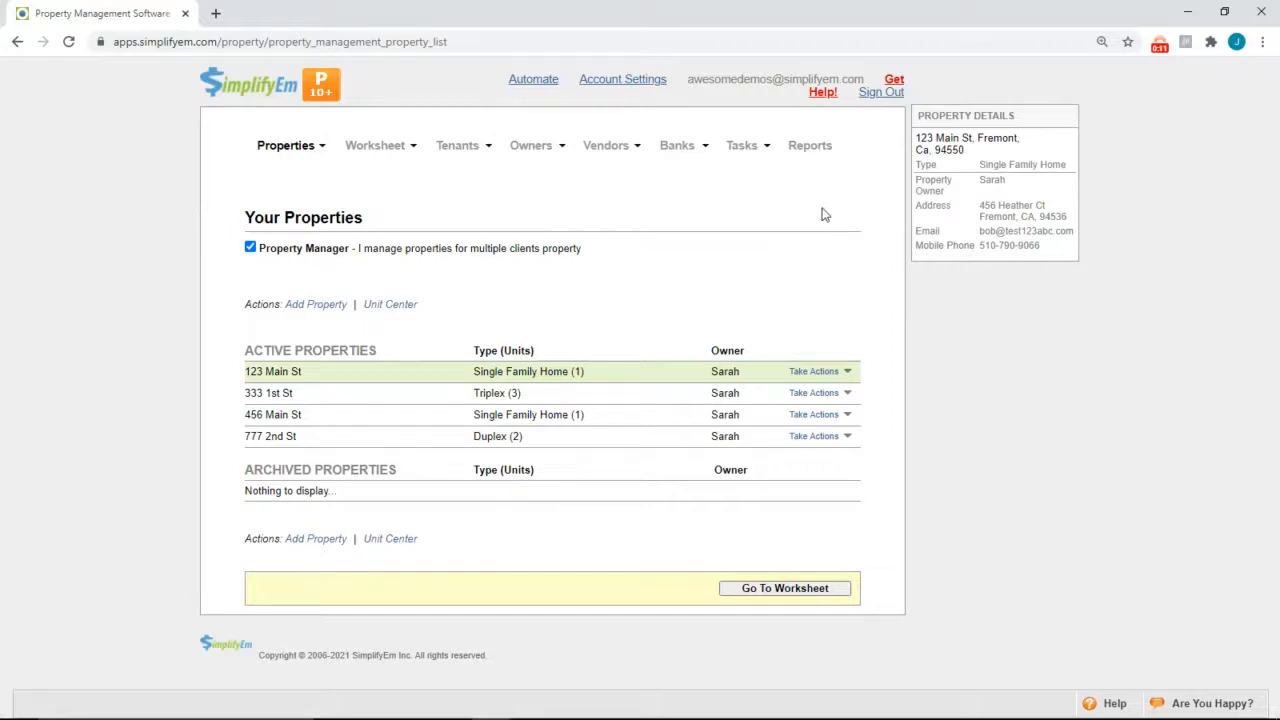
Step: Go to the Reports overview from the top navigation bar
{"action": "left_click", "coordinate": [810, 144]}
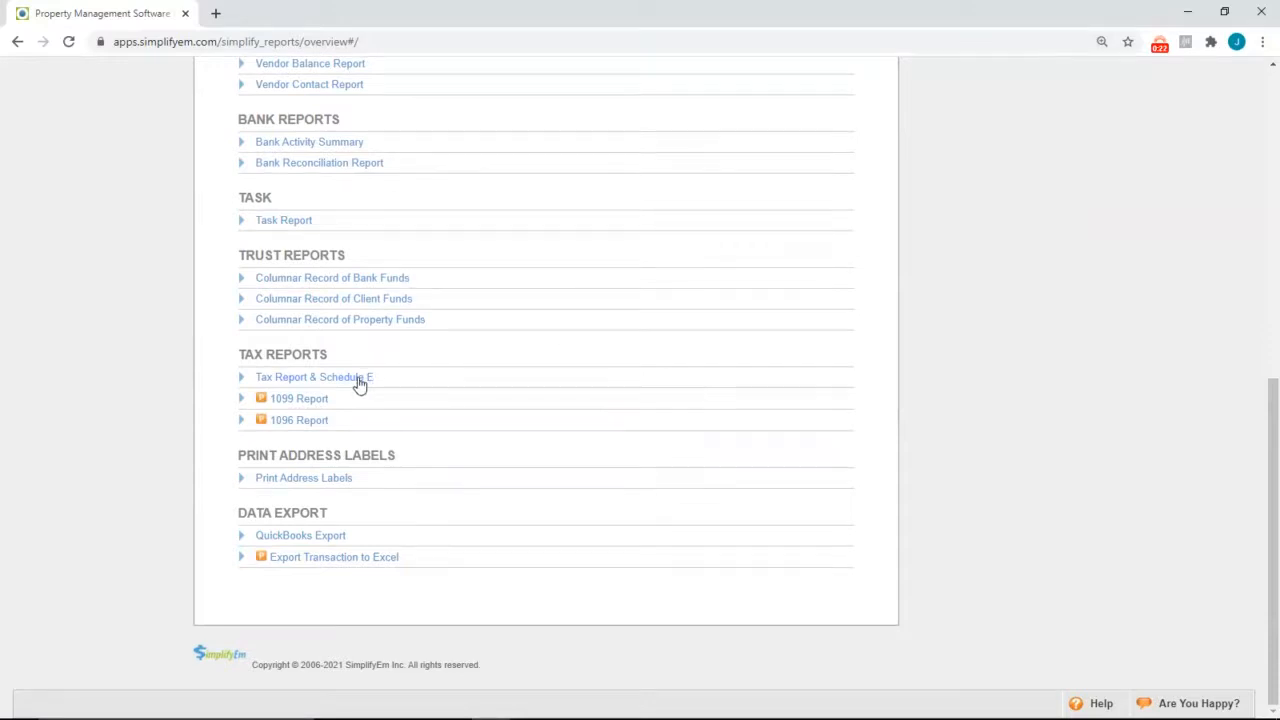
Step: Expand Tax Report & Schedule E and select tax year 2020 for owner Sarah
{"action": "left_click", "coordinate": [314, 376]}
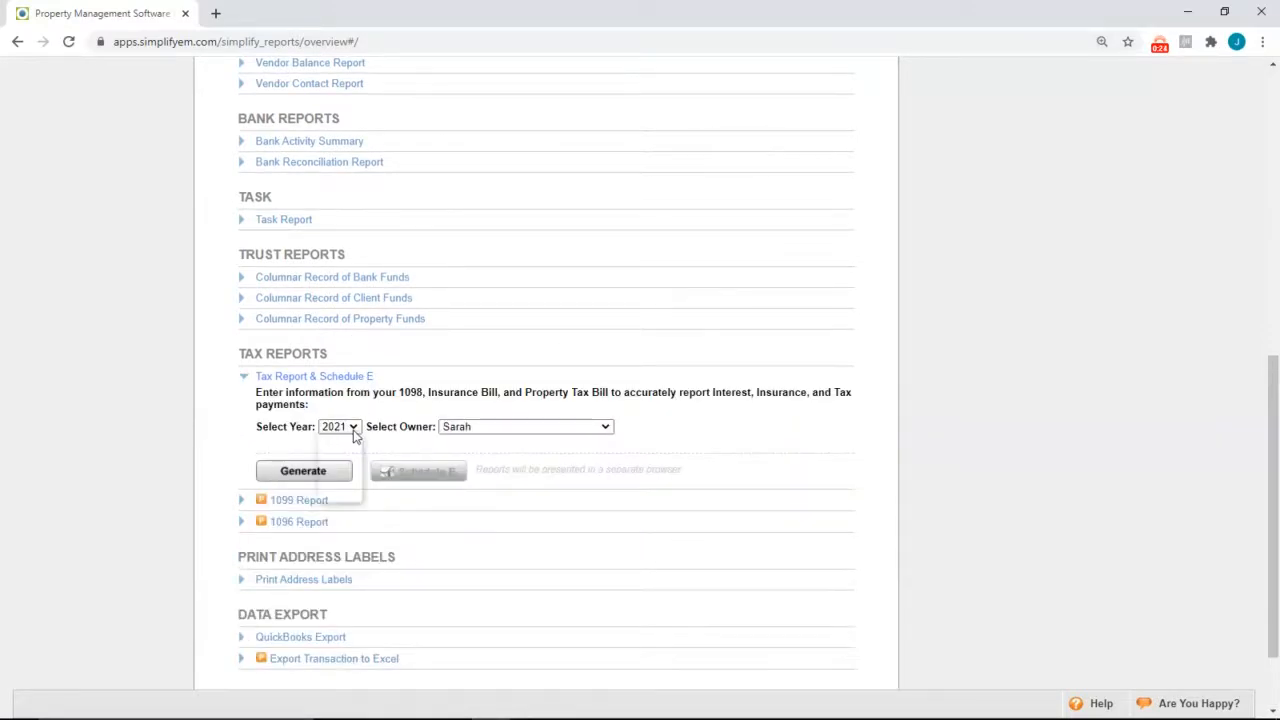
{"action": "left_click", "coordinate": [340, 426]}
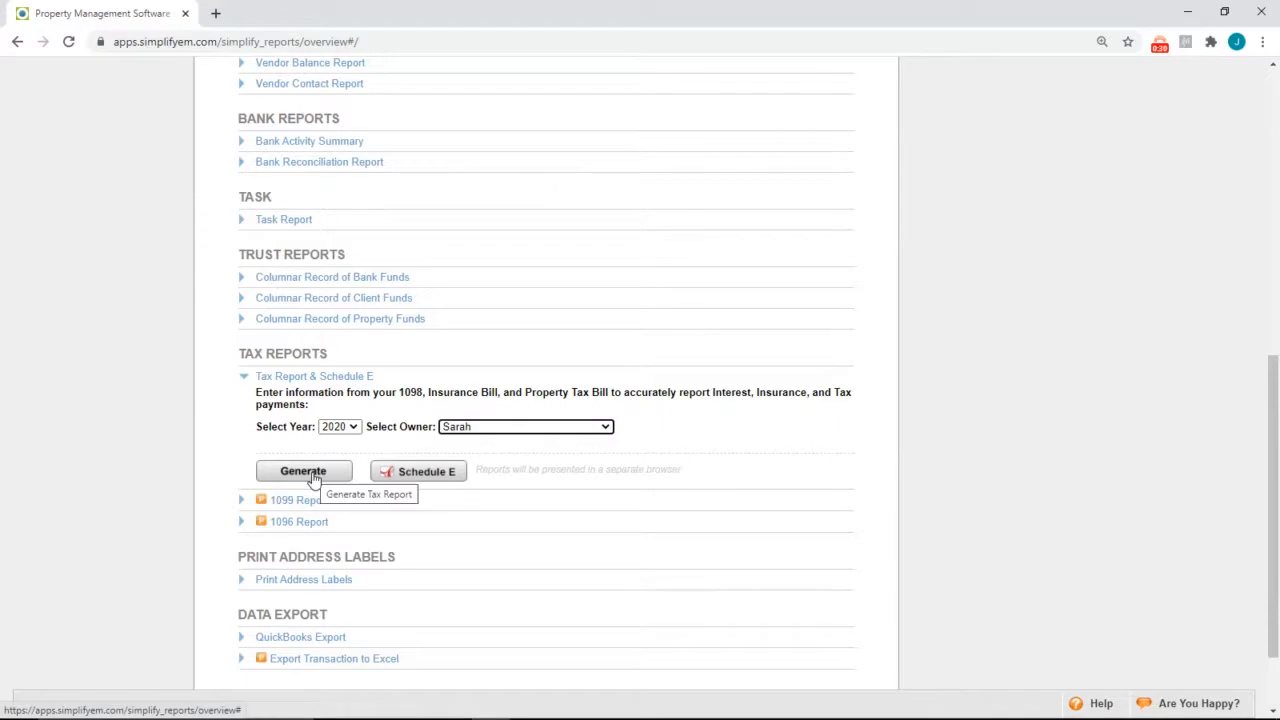
Step: Generate Sarah's 2020 tax report and review the per-property income and expense summary
{"action": "left_click", "coordinate": [304, 472]}
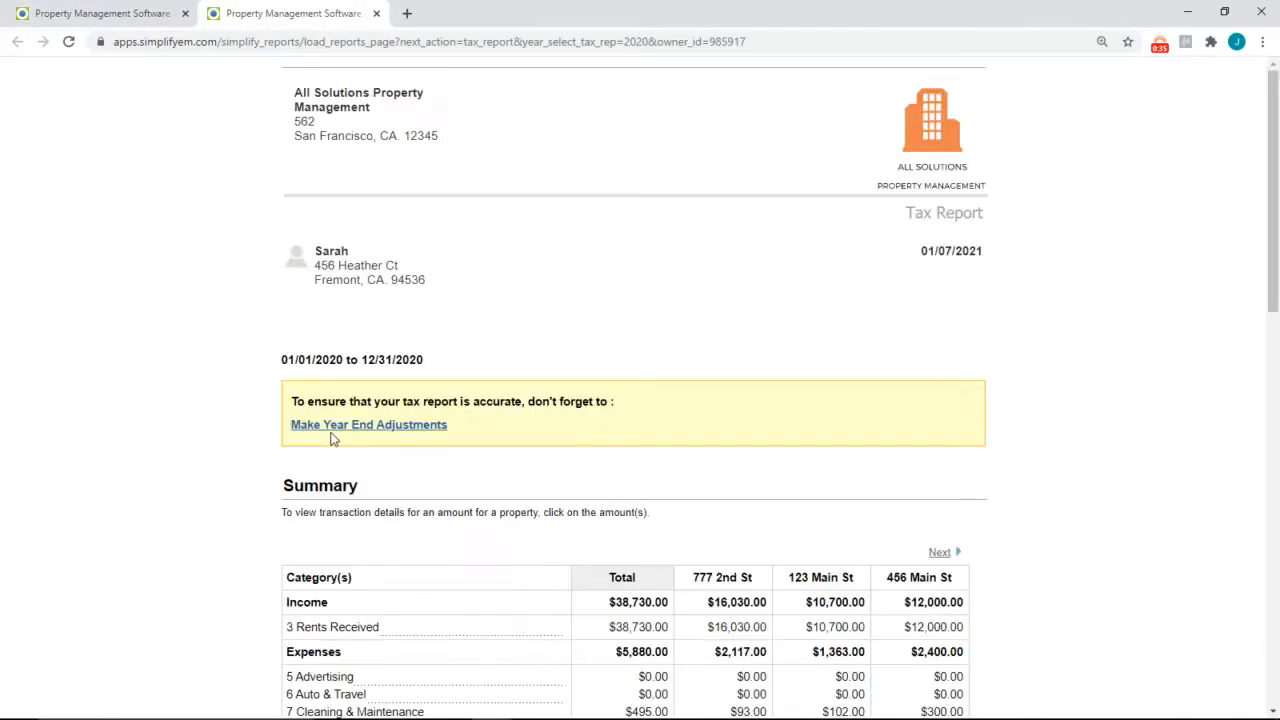
{"action": "scroll", "scroll_direction": "down", "scroll_amount": 3}
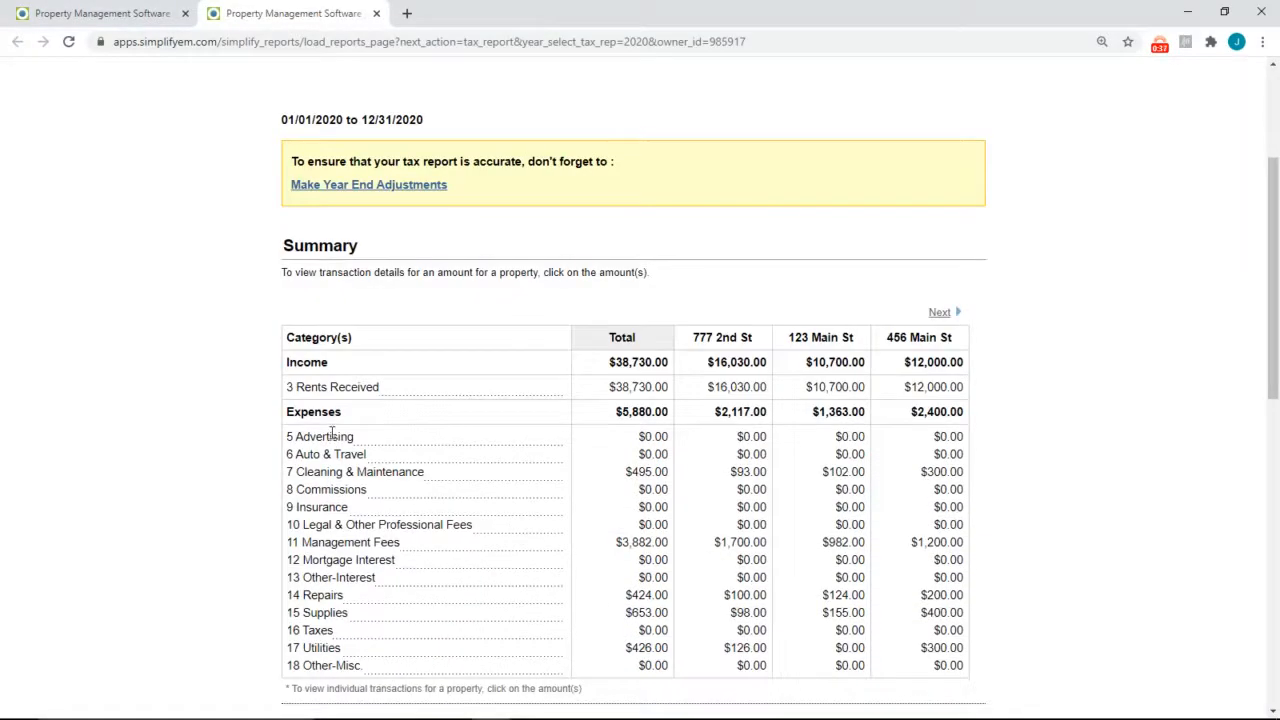
{"action": "scroll", "scroll_direction": "down", "scroll_amount": 3}
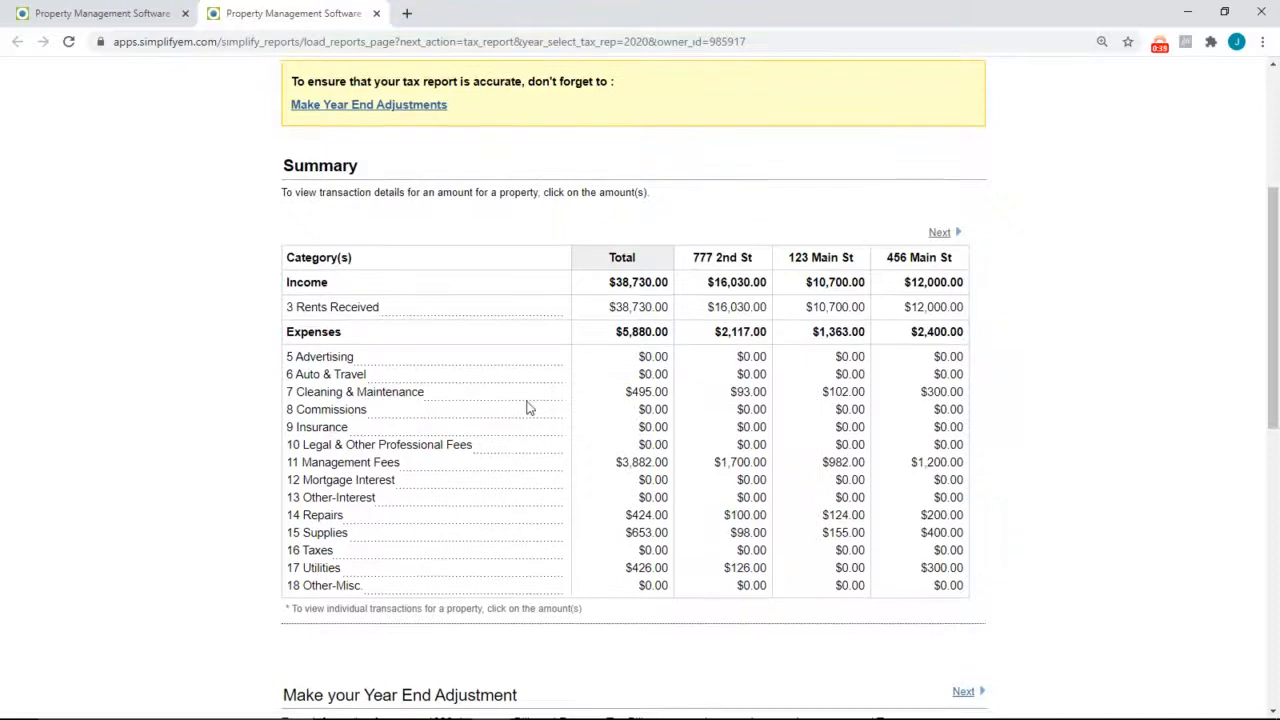
{"action": "mouse_move", "coordinate": [616, 418]}
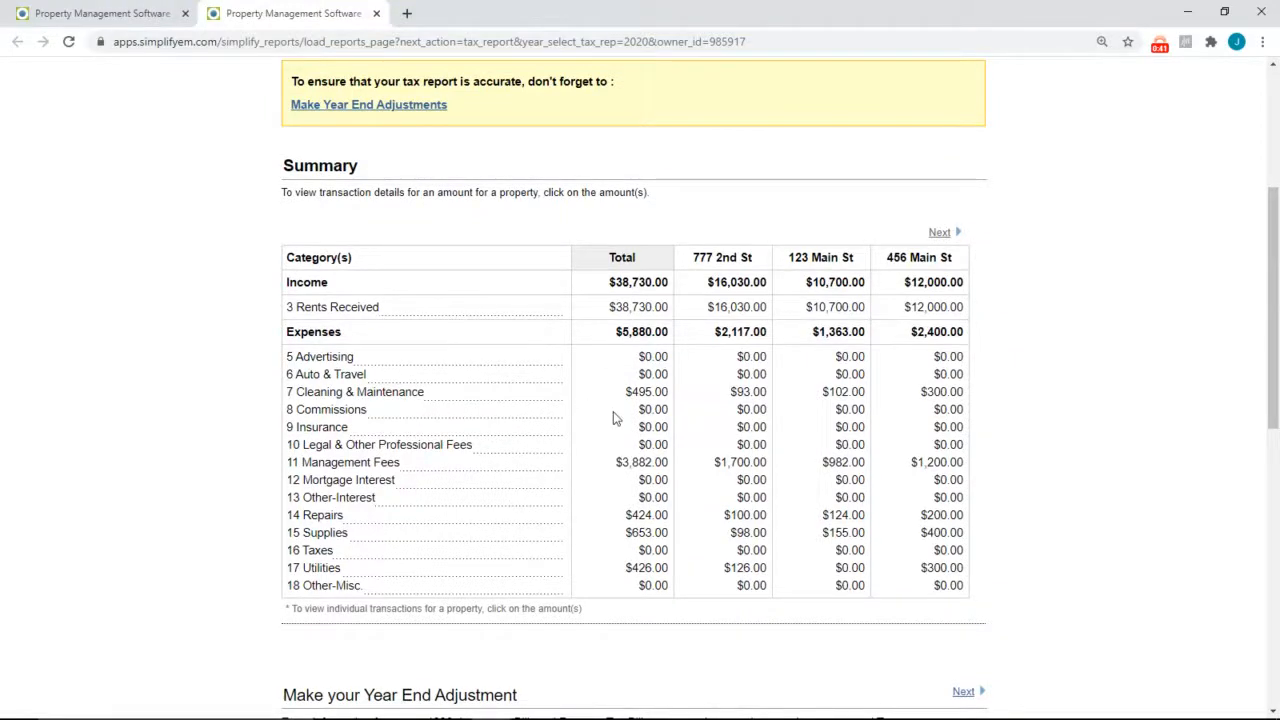
{"action": "mouse_move", "coordinate": [788, 380]}
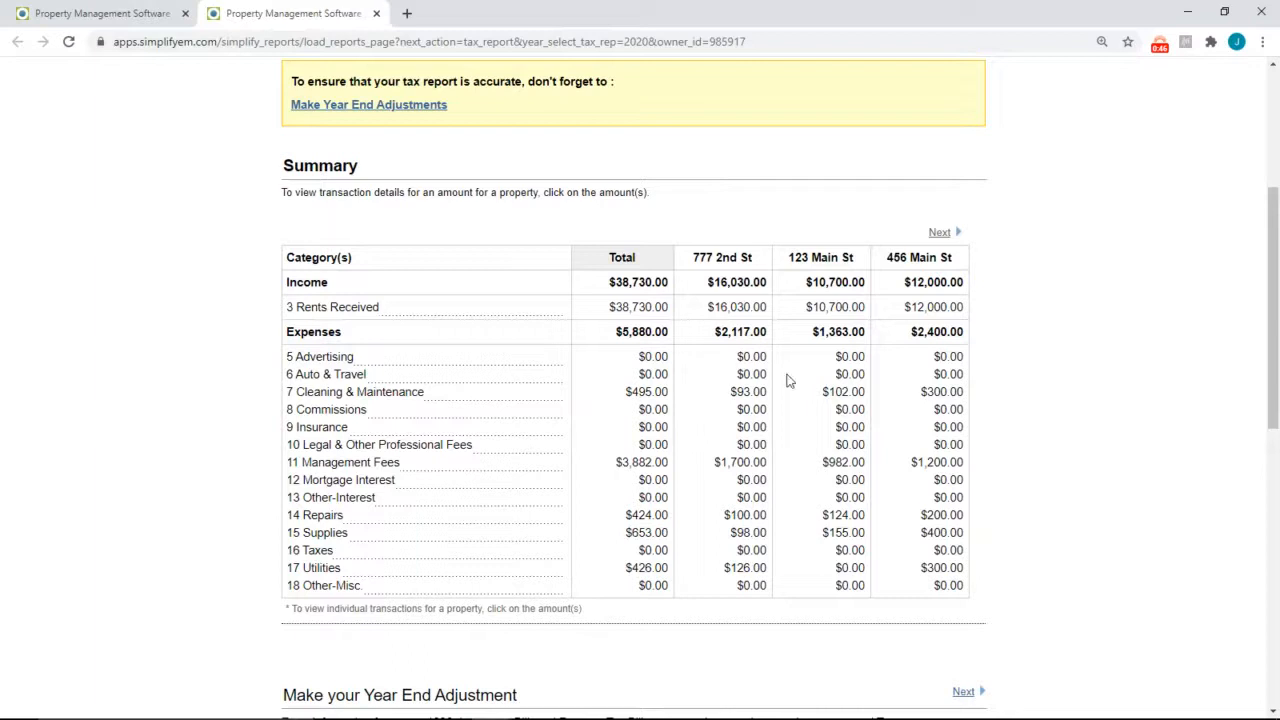
{"action": "mouse_move", "coordinate": [920, 408]}
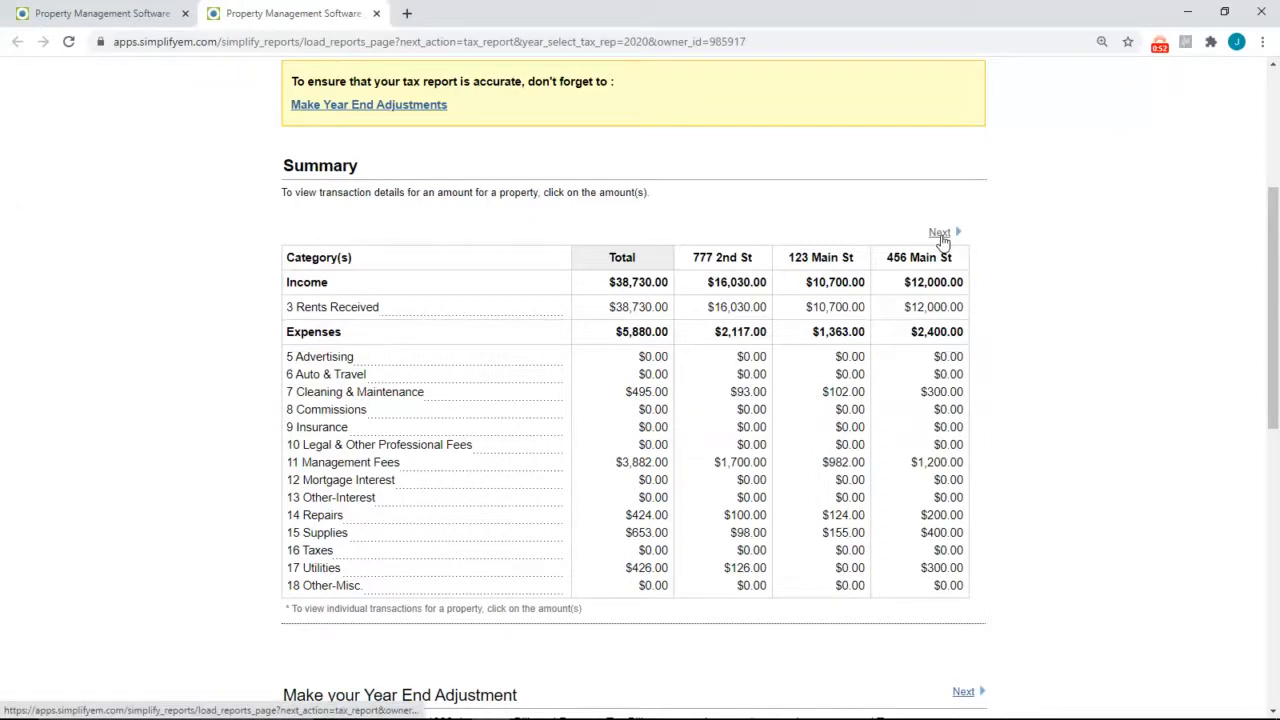
{"action": "mouse_move", "coordinate": [704, 400]}
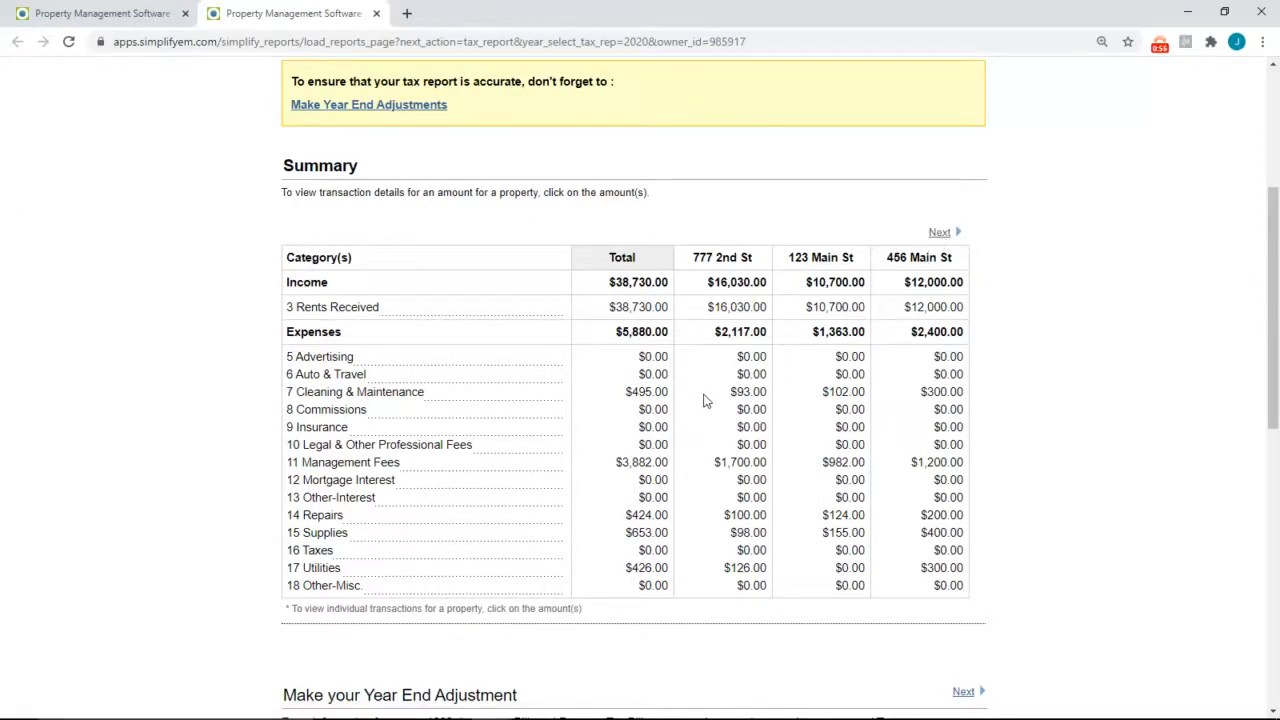
{"action": "mouse_move", "coordinate": [712, 400]}
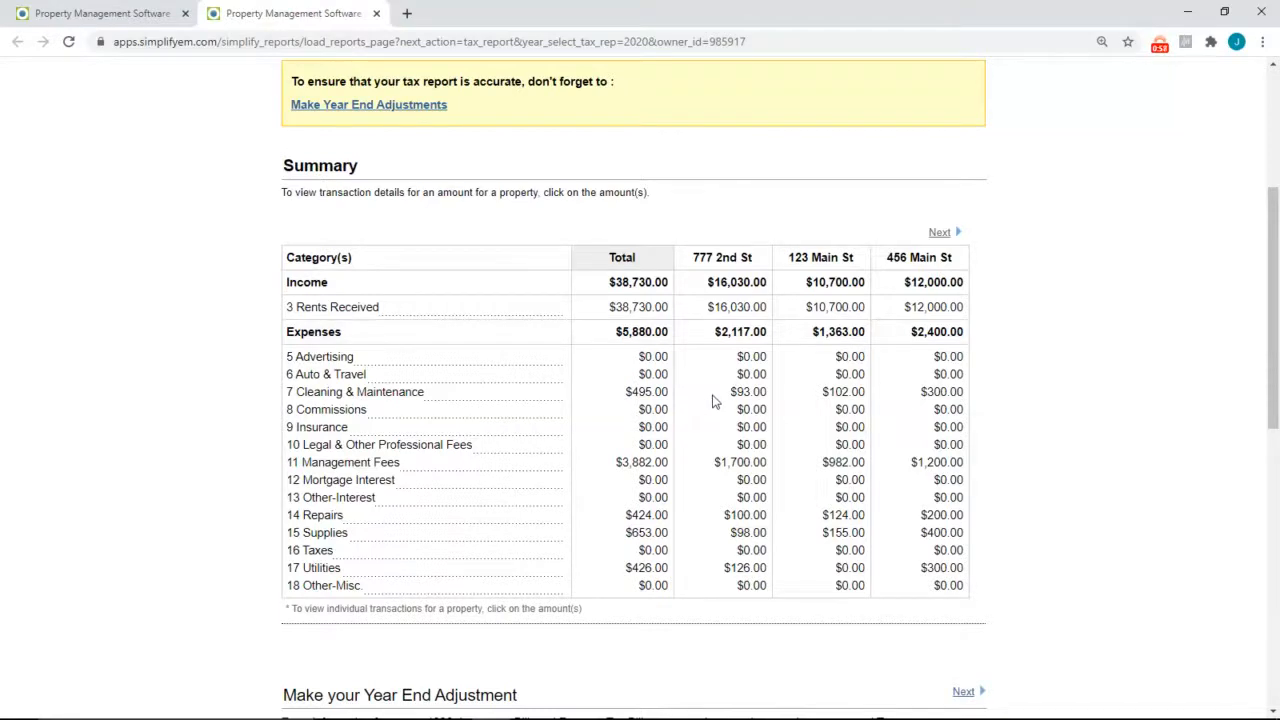
{"action": "mouse_move", "coordinate": [818, 272]}
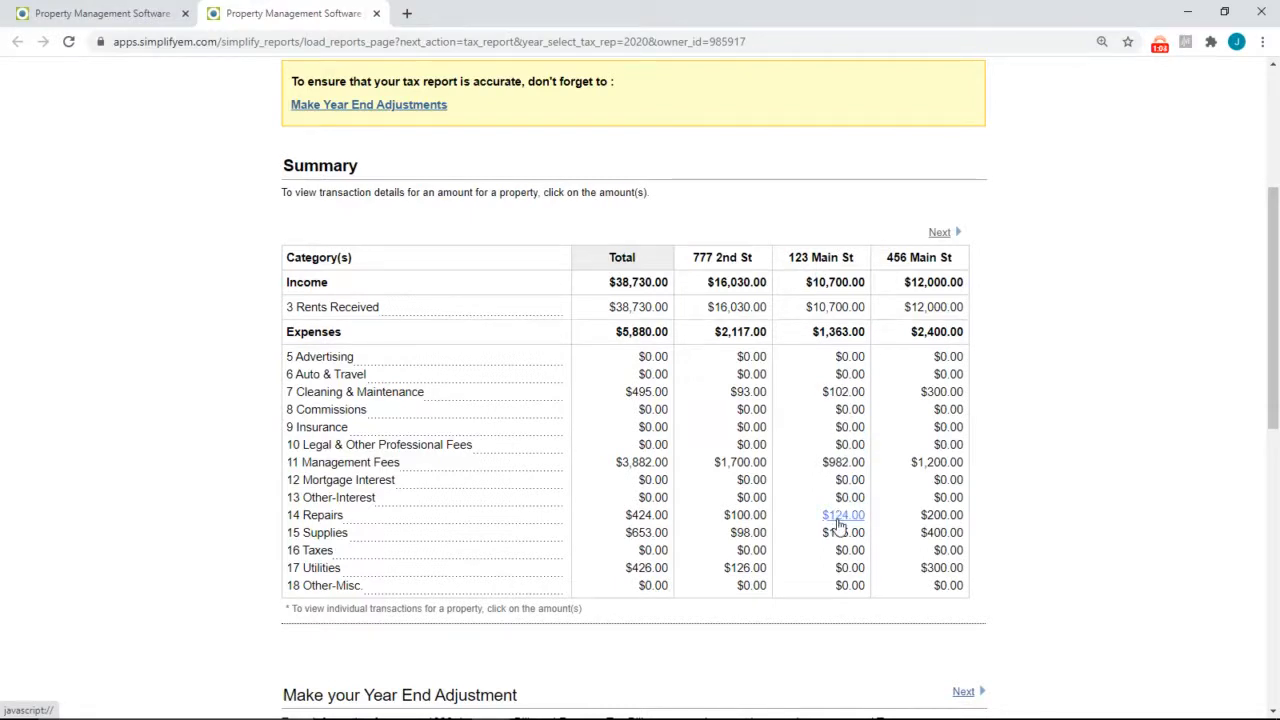
{"action": "left_click", "coordinate": [844, 514]}
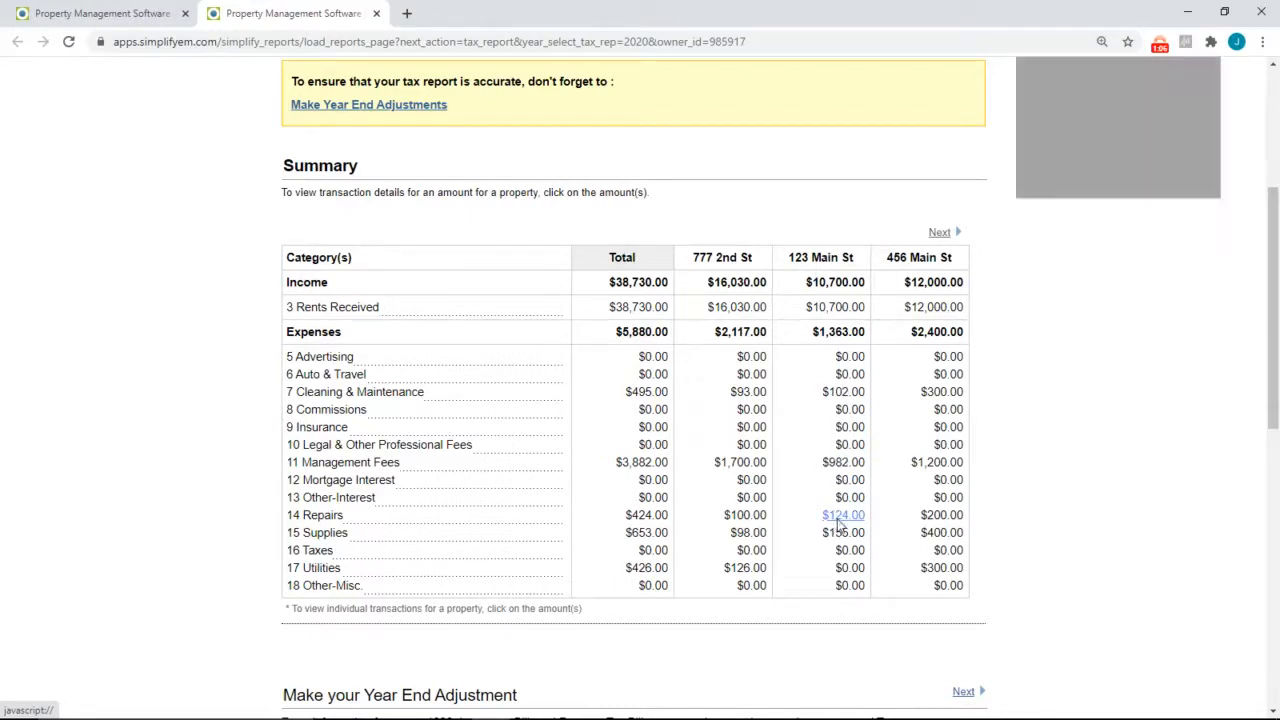
{"action": "left_click", "coordinate": [844, 514]}
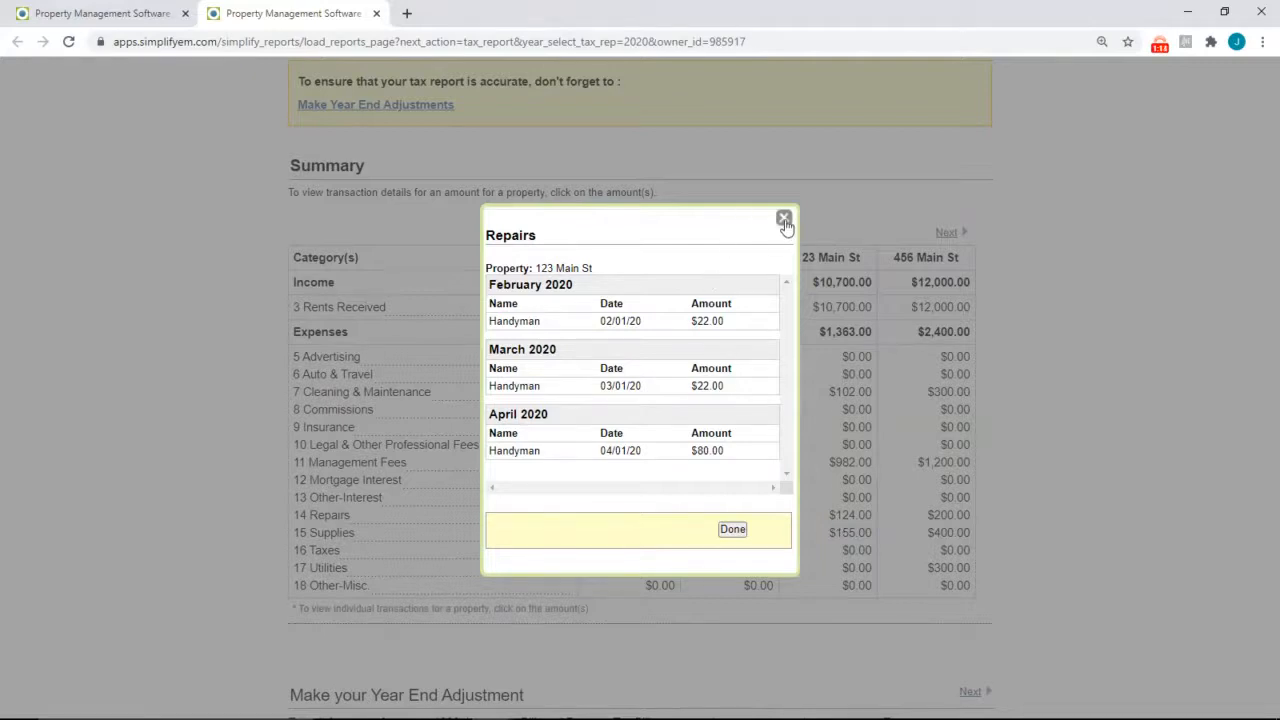
{"action": "left_click", "coordinate": [784, 218]}
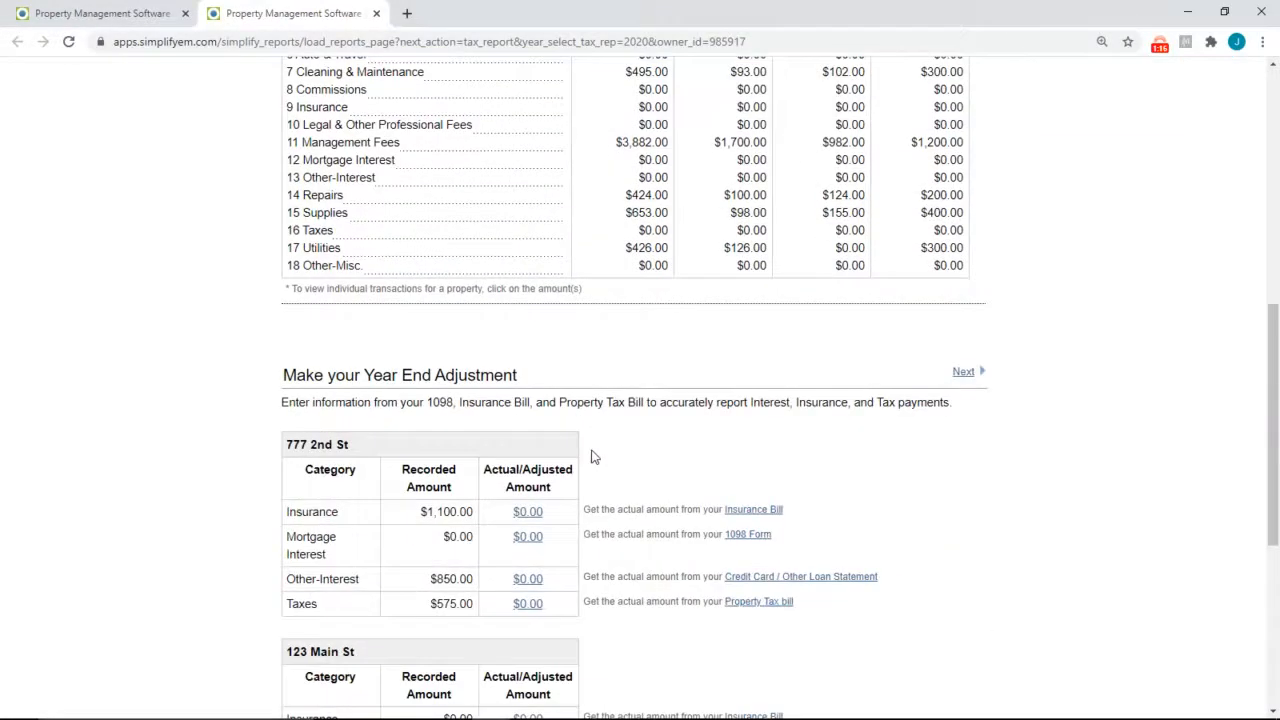
{"action": "scroll", "scroll_direction": "down", "scroll_amount": 3}
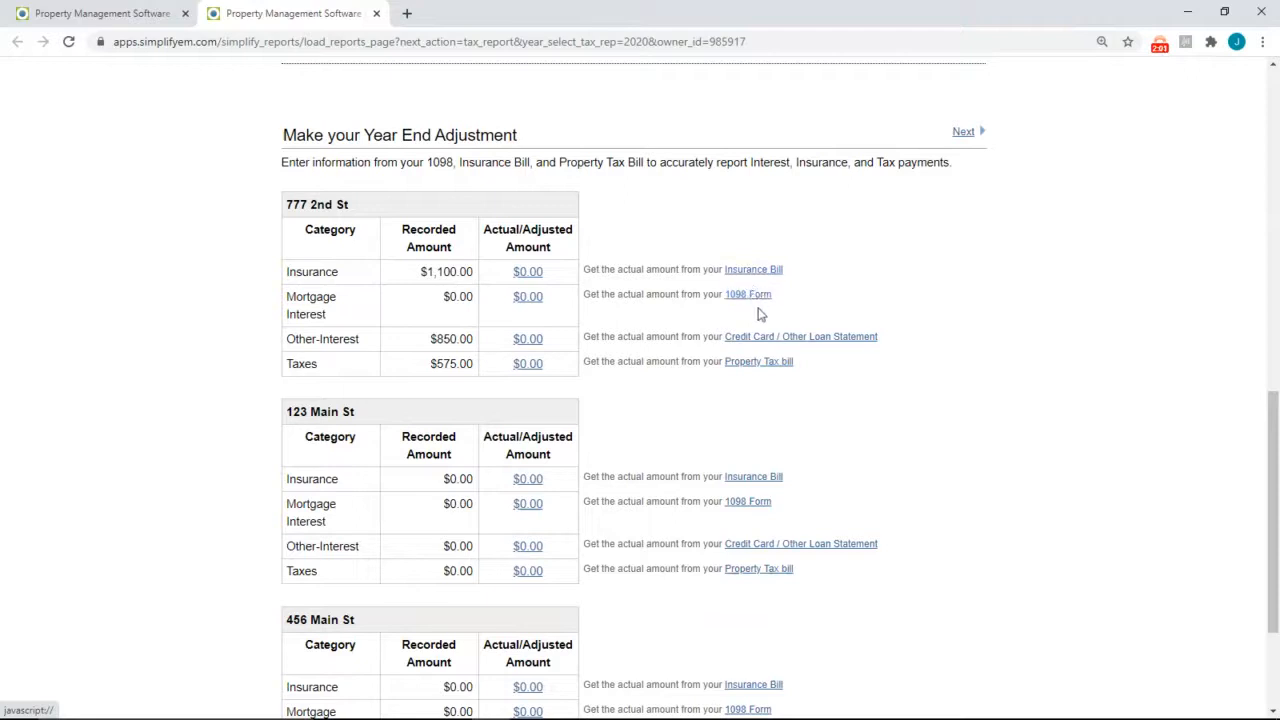
{"action": "mouse_move", "coordinate": [818, 340]}
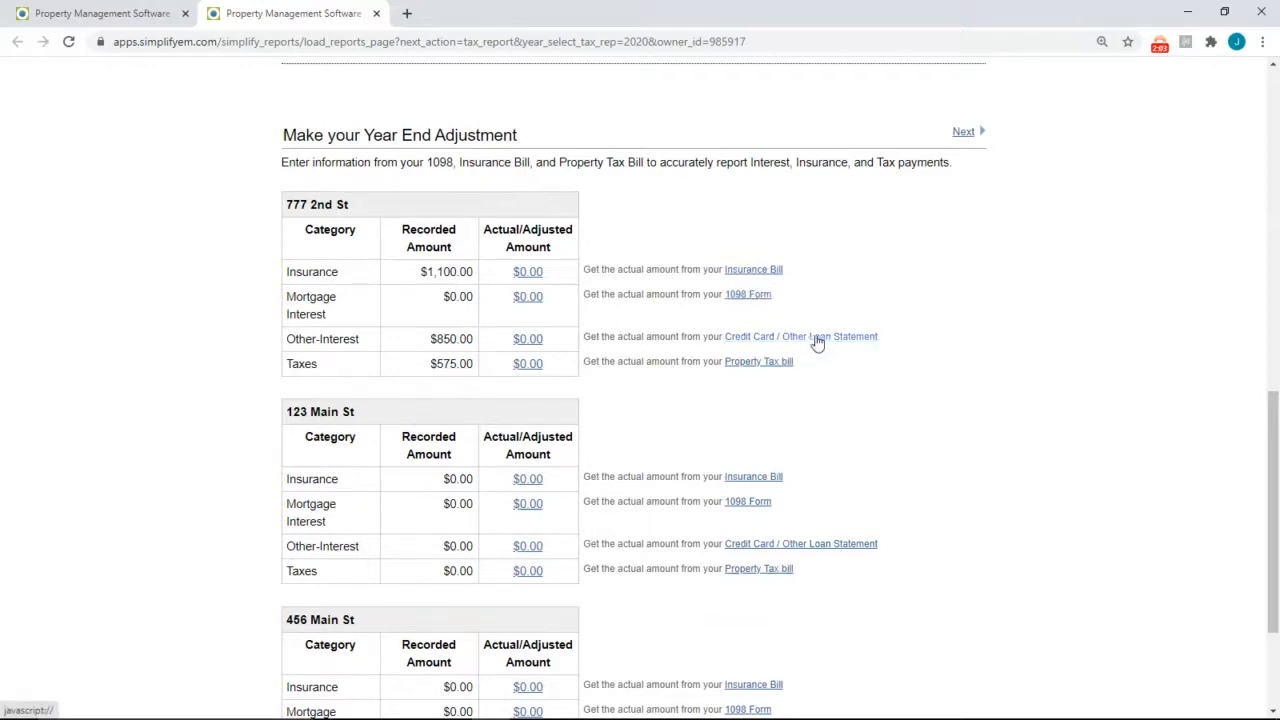
{"action": "left_click", "coordinate": [800, 336]}
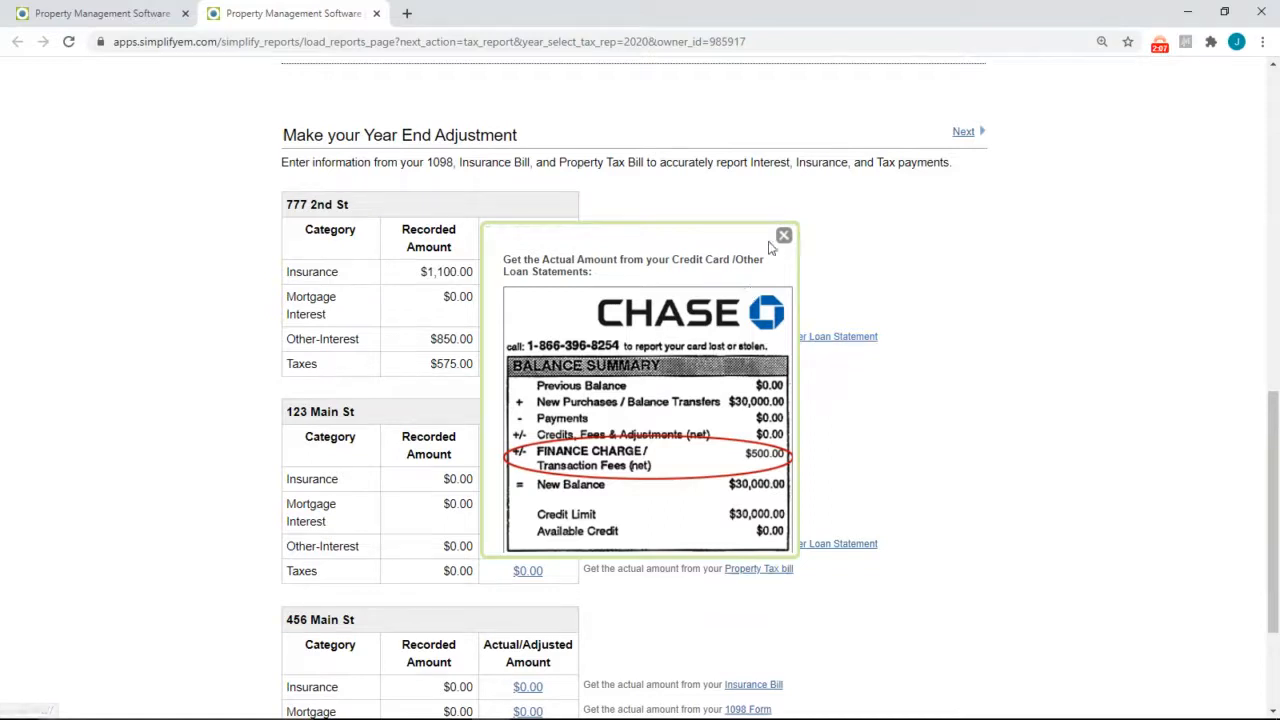
{"action": "left_click", "coordinate": [784, 236]}
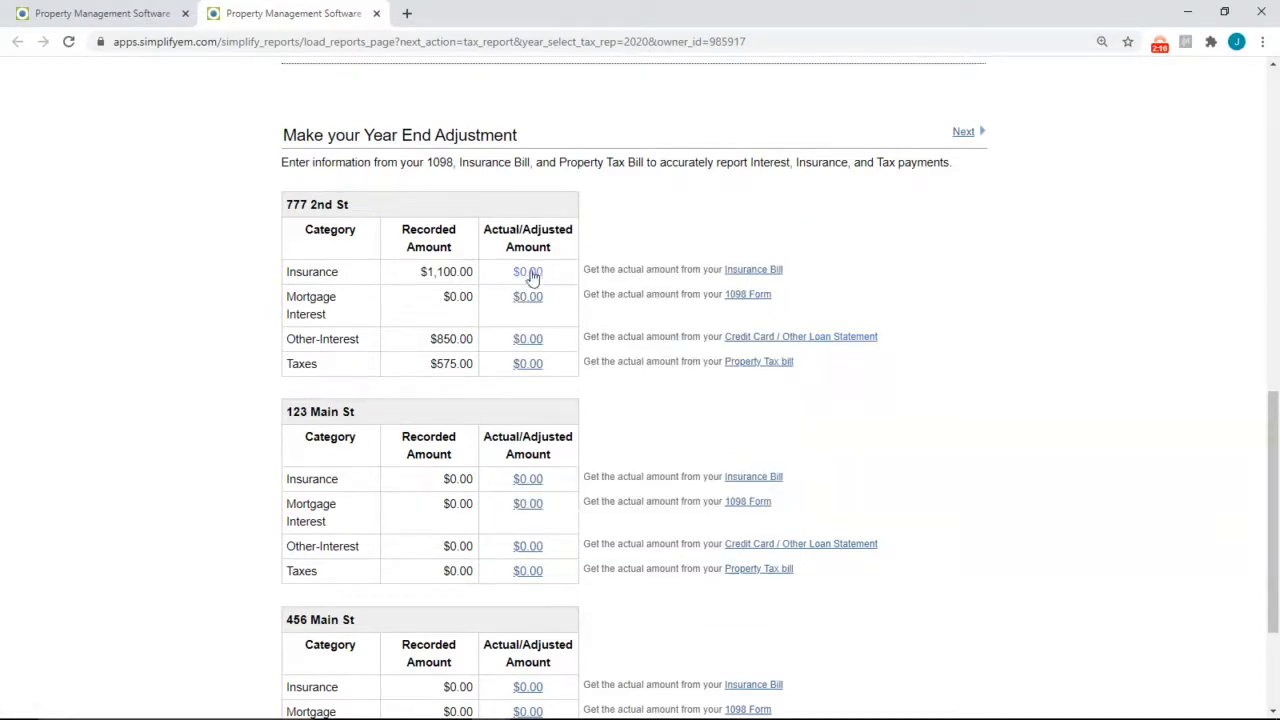
Step: Enter 777 2nd St's adjusted amounts: insurance $100, mortgage interest $200, other interest $250, taxes $300
{"action": "type", "text": "10"}
{"action": "type", "text": "20"}
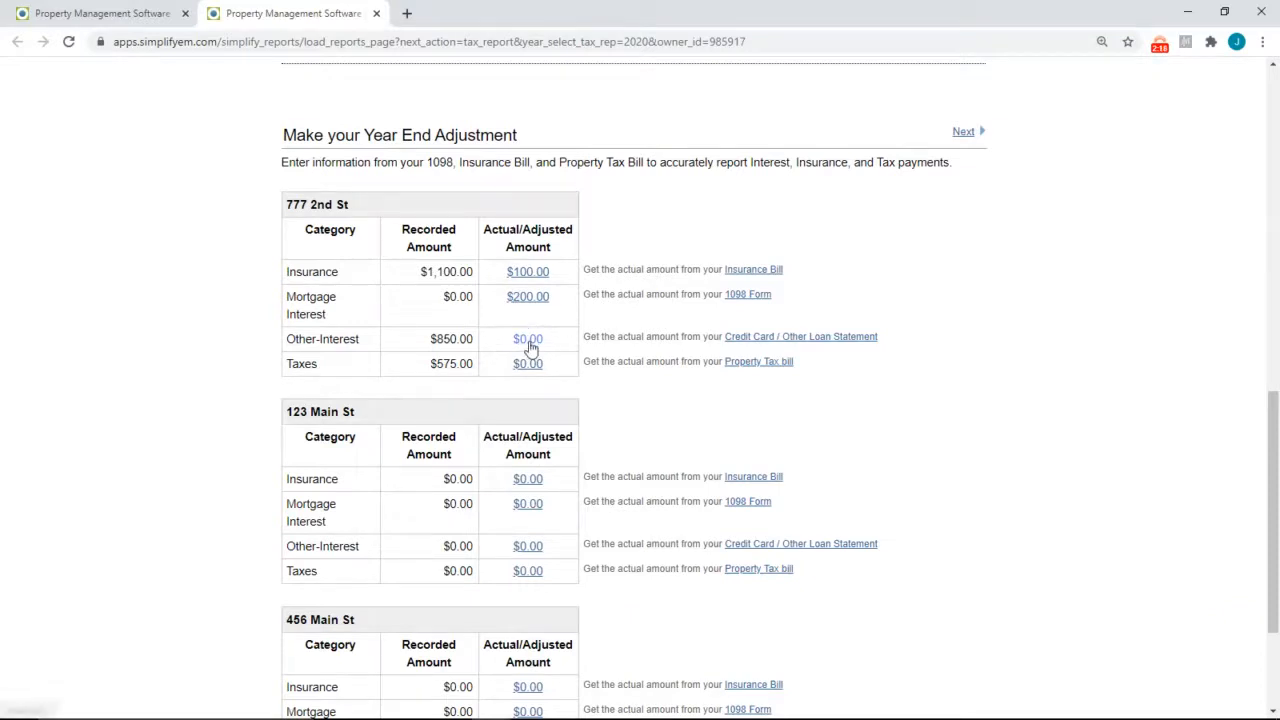
{"action": "type", "text": "25"}
{"action": "left_click", "coordinate": [528, 364]}
{"action": "type", "text": "30"}
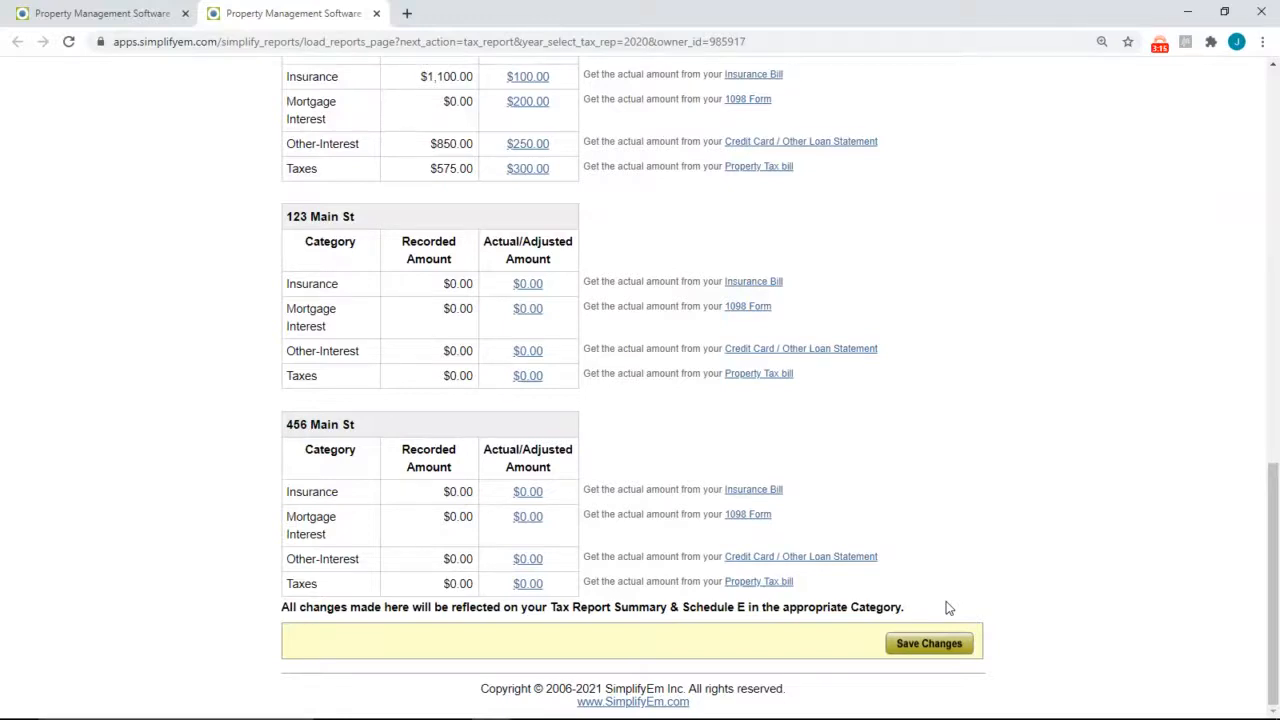
Step: Save the year-end adjustments and return to the reports overview with 2020 options
{"action": "left_click", "coordinate": [928, 644]}
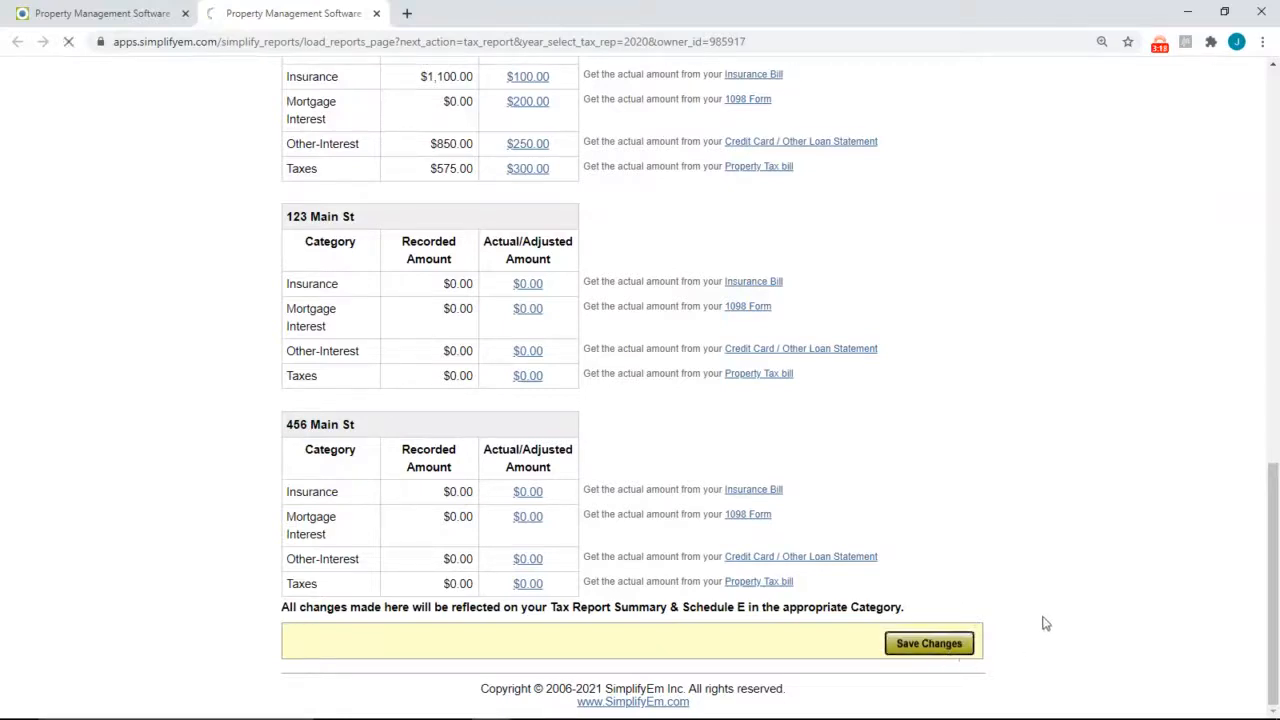
{"action": "left_click", "coordinate": [928, 644]}
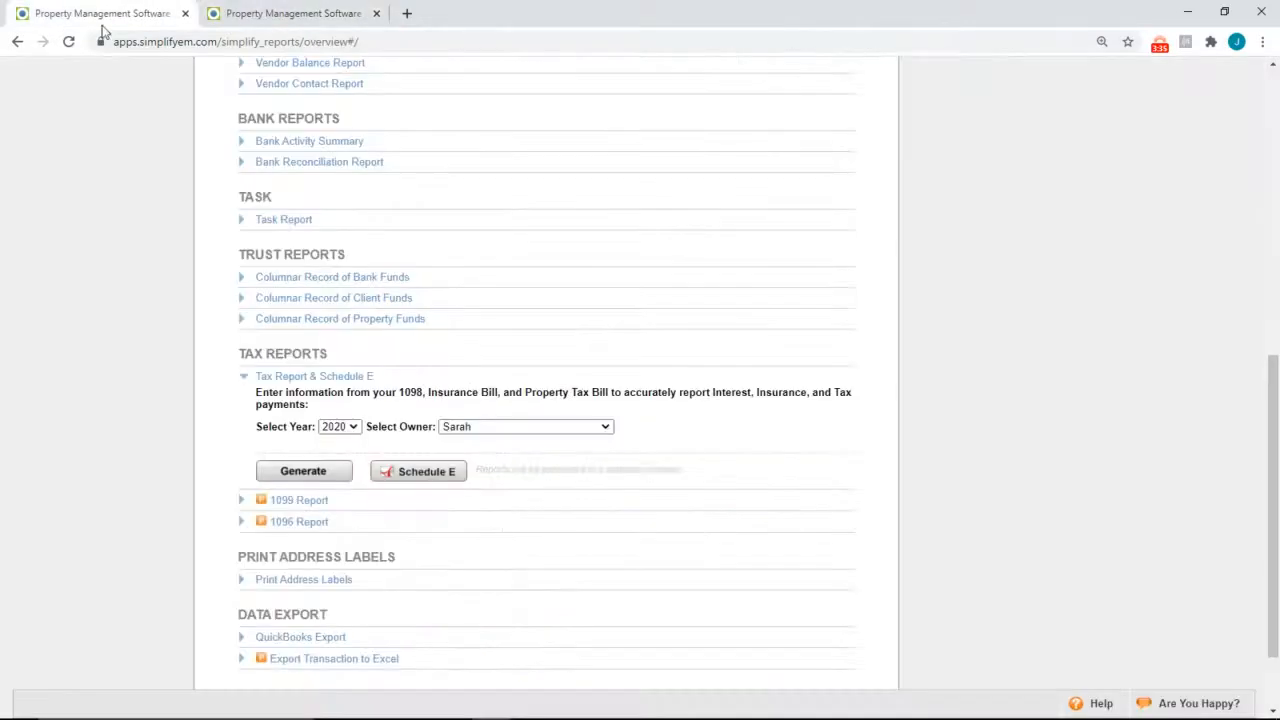
{"action": "mouse_move", "coordinate": [424, 472]}
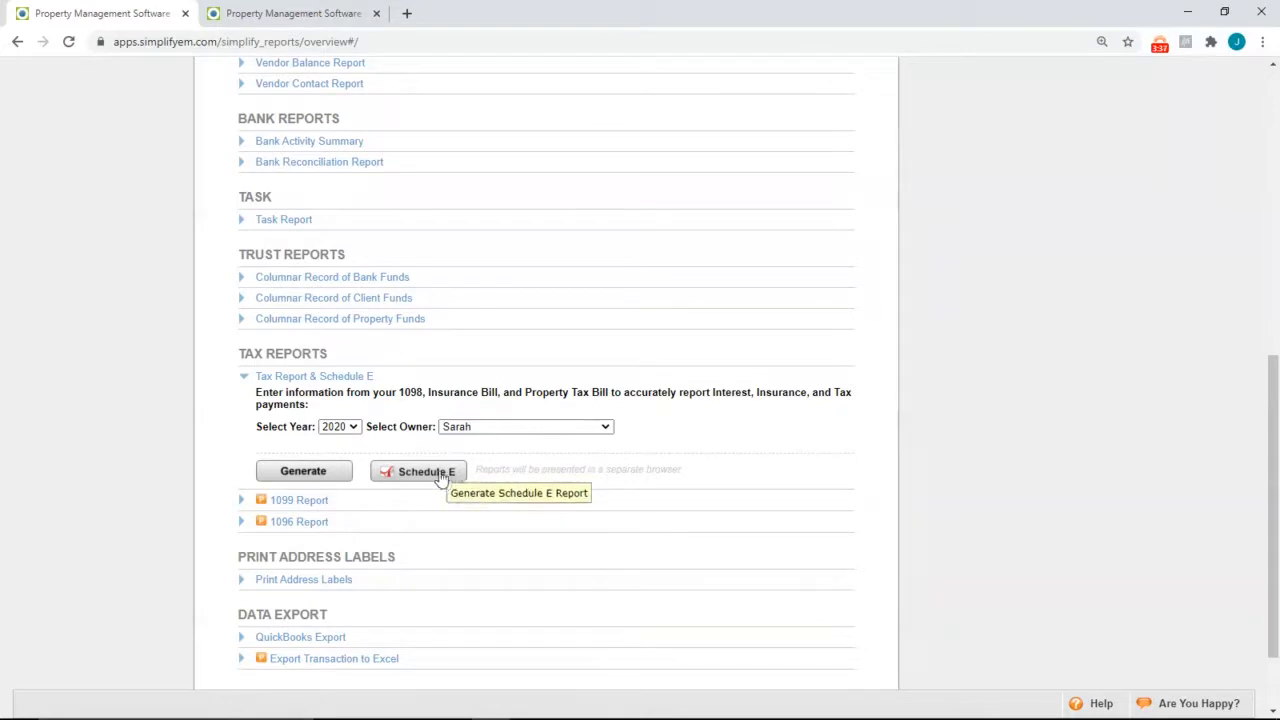
Step: Generate the 2020 Schedule E report as a PDF
{"action": "left_click", "coordinate": [418, 472]}
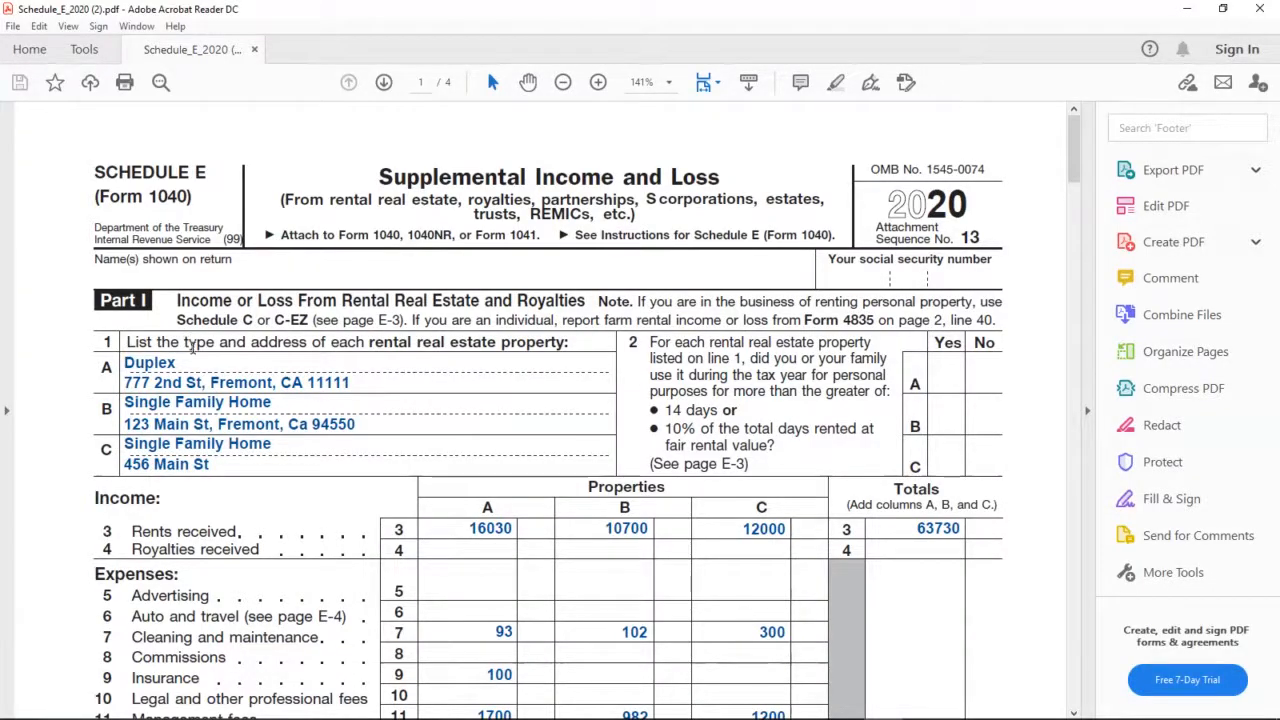
{"action": "scroll", "scroll_direction": "down", "scroll_amount": 3}
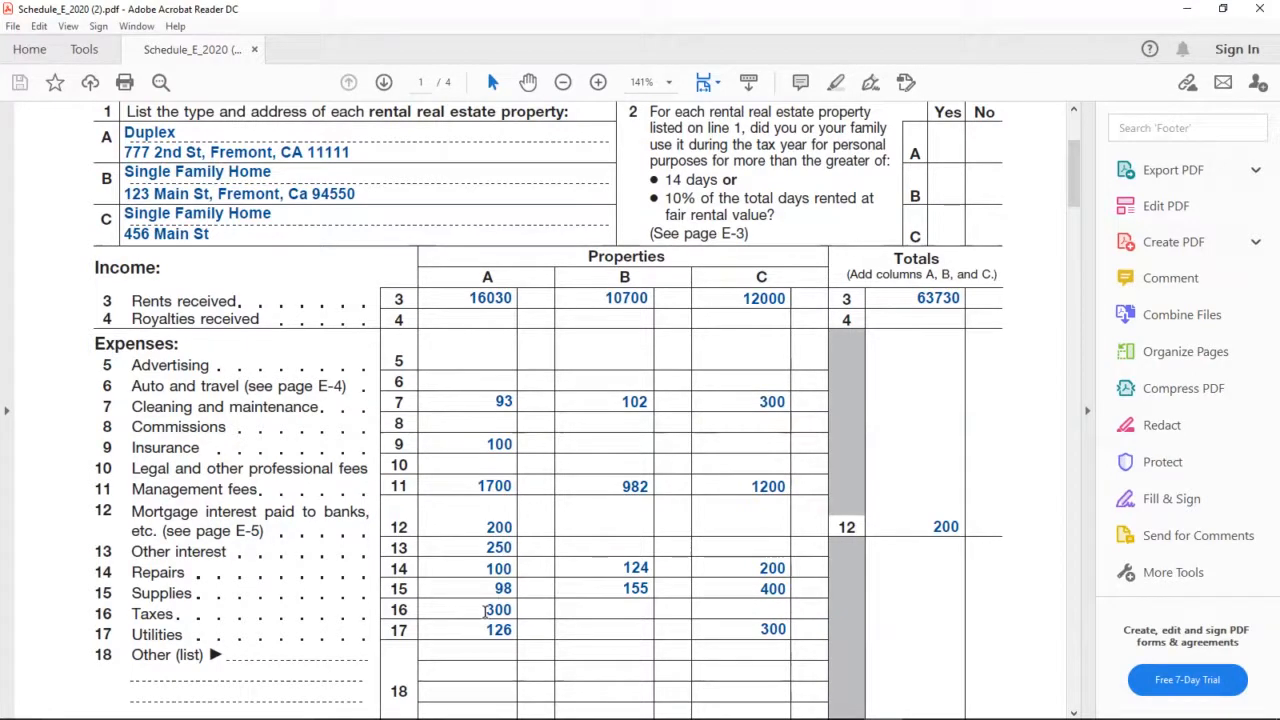
{"action": "scroll", "scroll_direction": "down", "scroll_amount": 3}
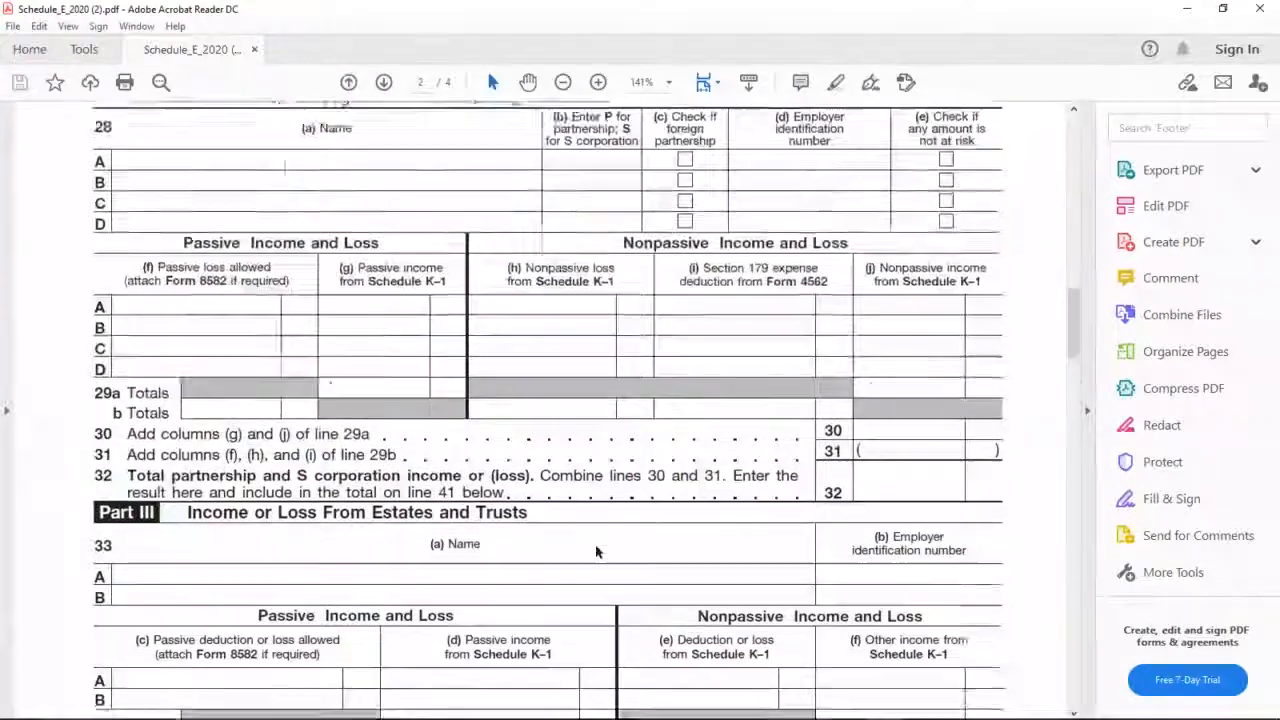
{"action": "left_click", "coordinate": [384, 82]}
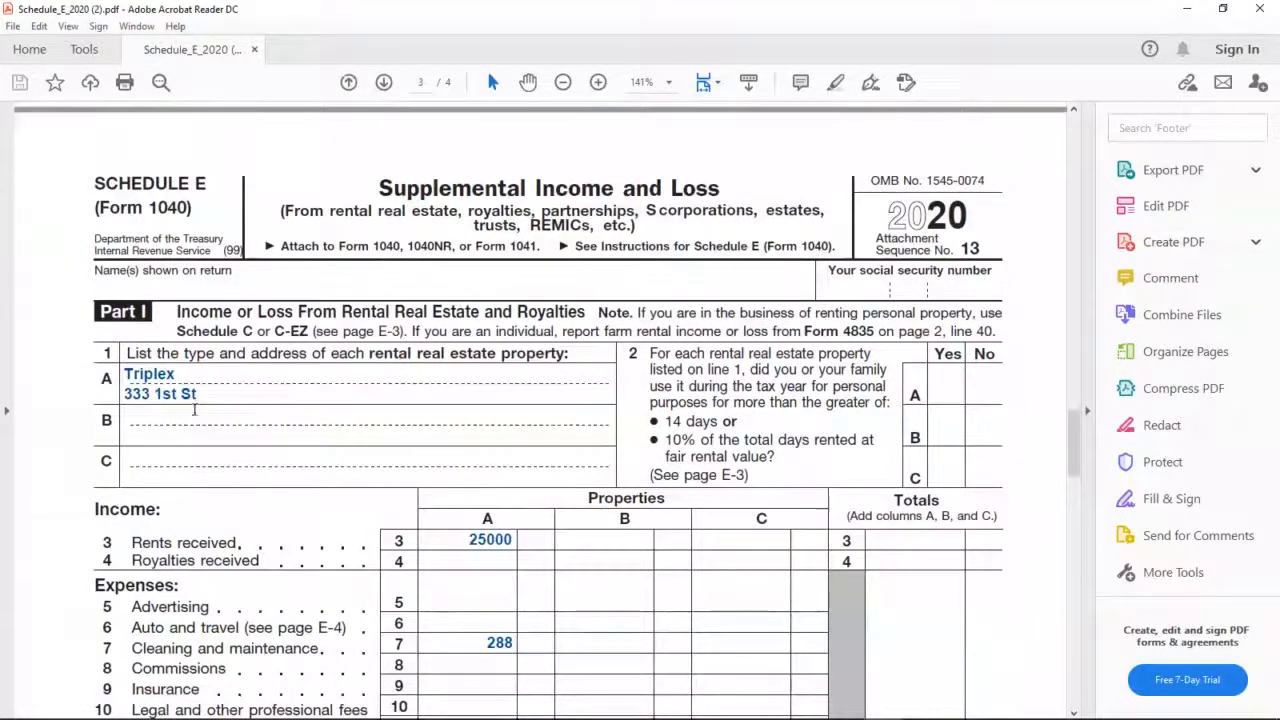